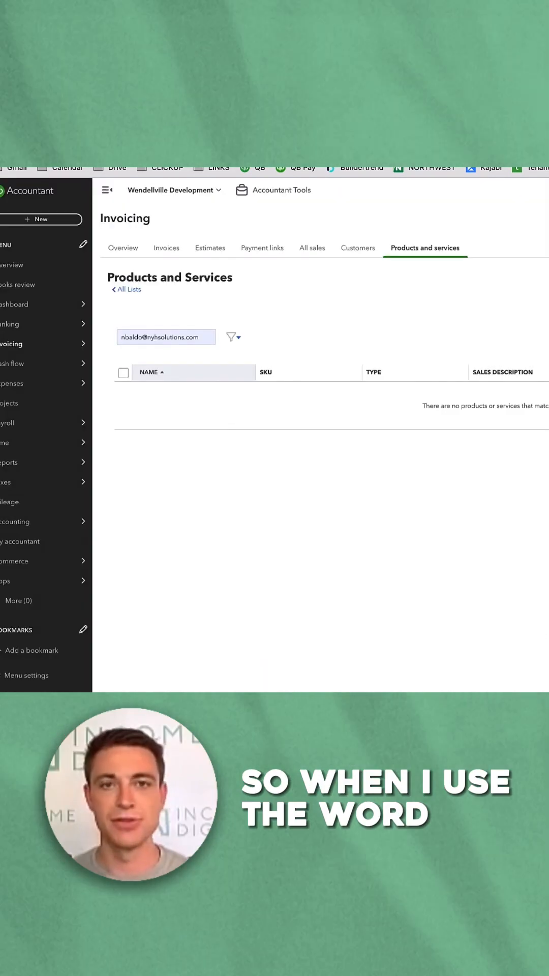
# Leave the grouped transaction report and go to the Projects page
pyautogui.click(166, 337)
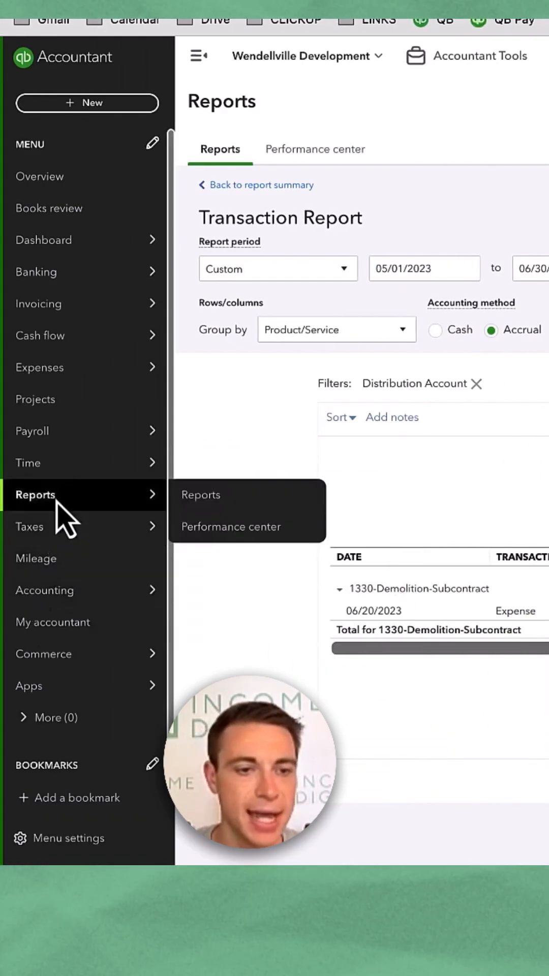
# Run the project's Rehab Costs transaction report for all dates, filtered by customer
pyautogui.click(36, 398)
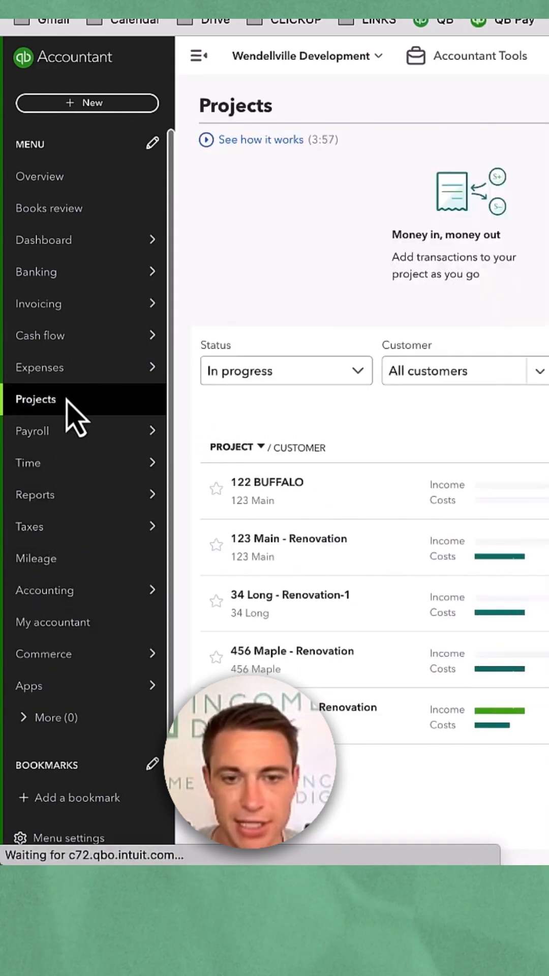
pyautogui.click(346, 707)
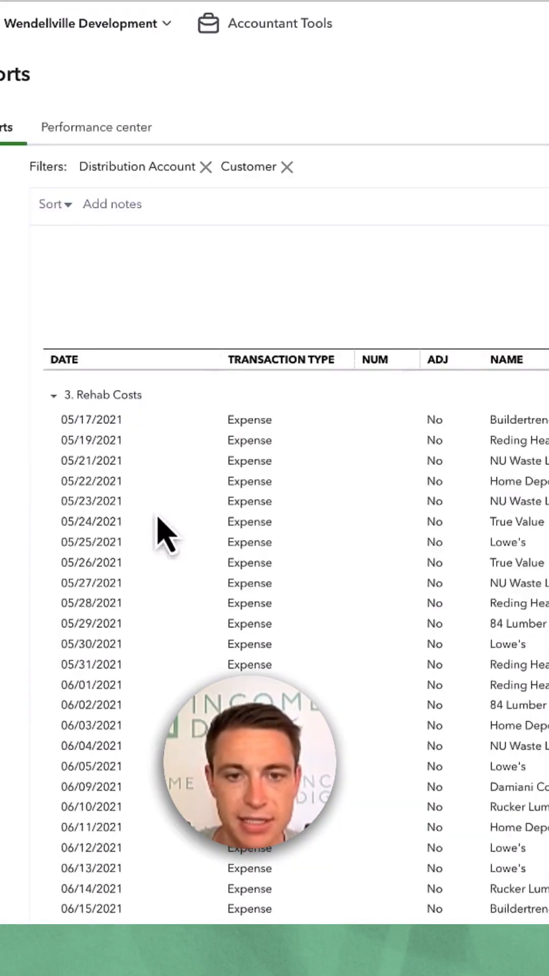
pyautogui.click(275, 306)
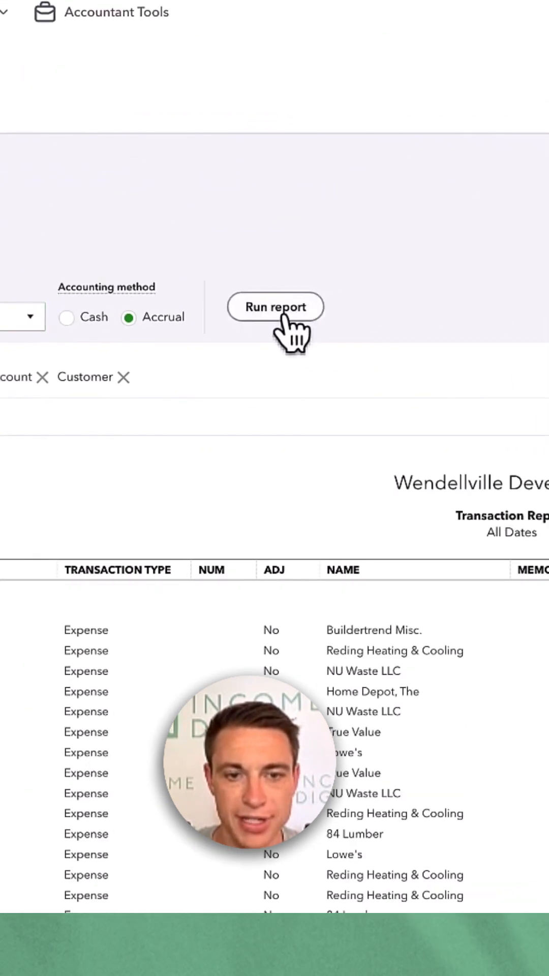
pyautogui.click(275, 306)
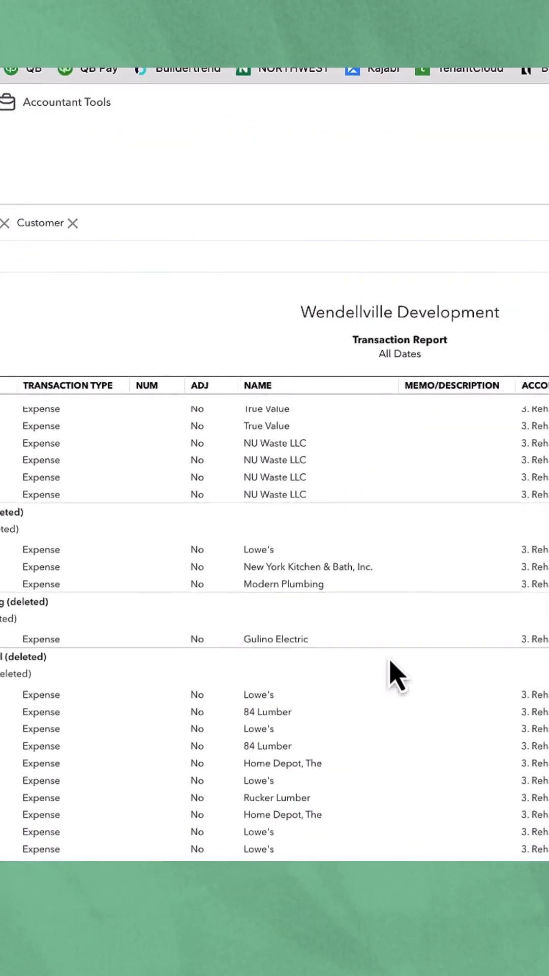